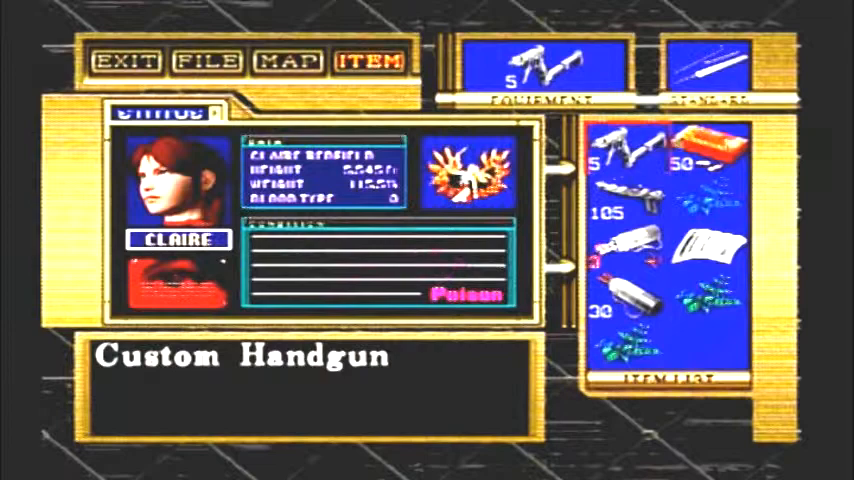
# Move the item selection from the Custom Handgun to the Blue Herb.
pyautogui.click(704, 196)
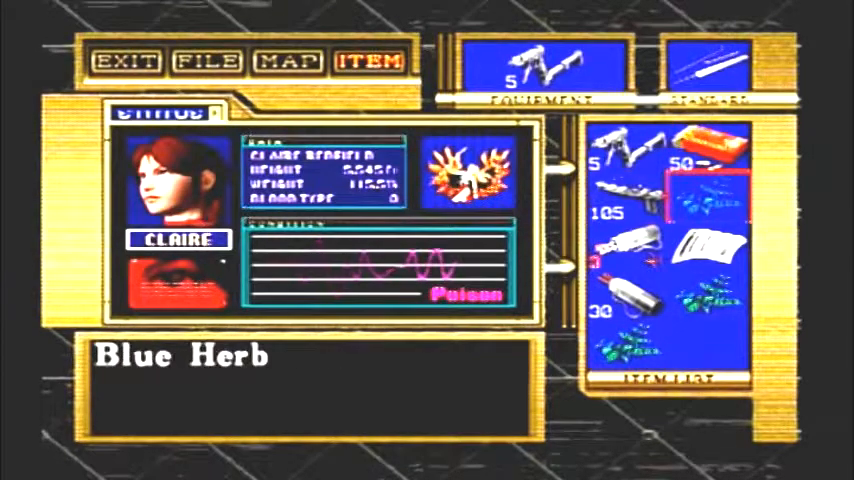